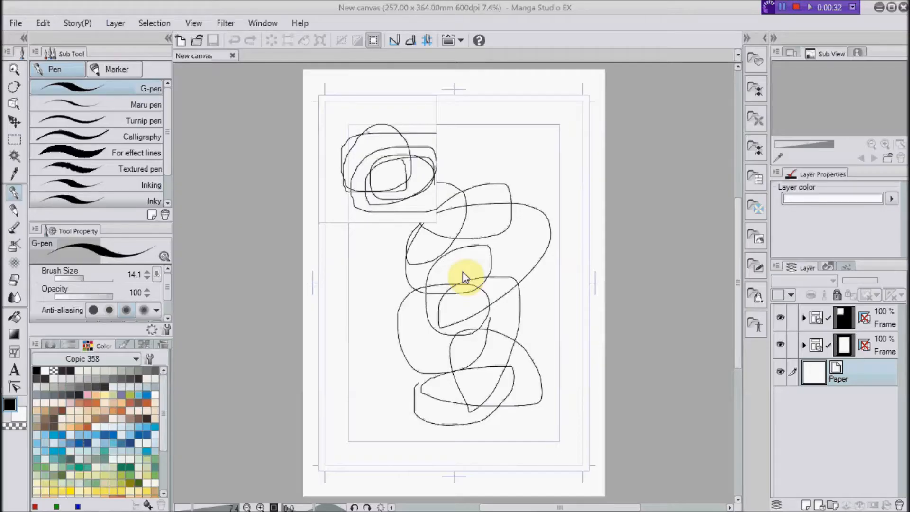
{"action": "mouse_move", "coordinate": [449, 261]}
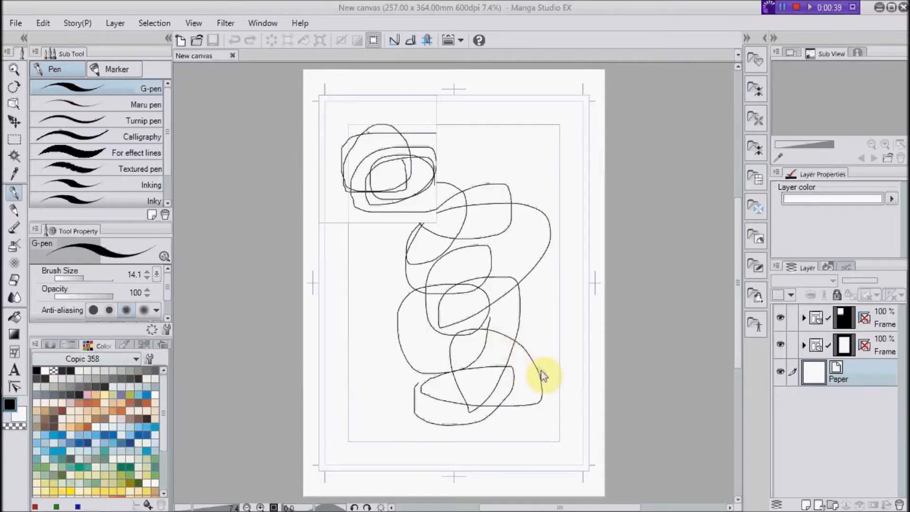
{"action": "mouse_move", "coordinate": [505, 218]}
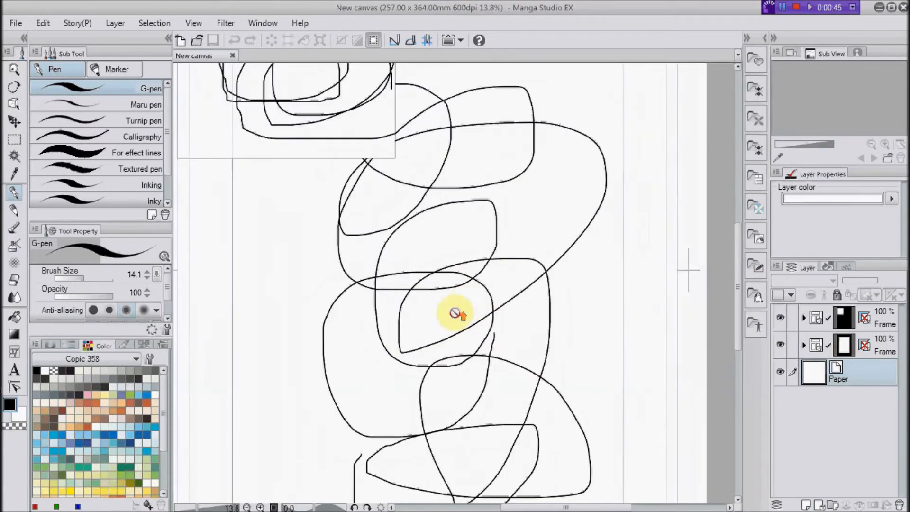
Step: Zoom in on the looping G-pen scribble strokes on the canvas
{"action": "scroll", "scroll_direction": "up", "scroll_amount": 3}
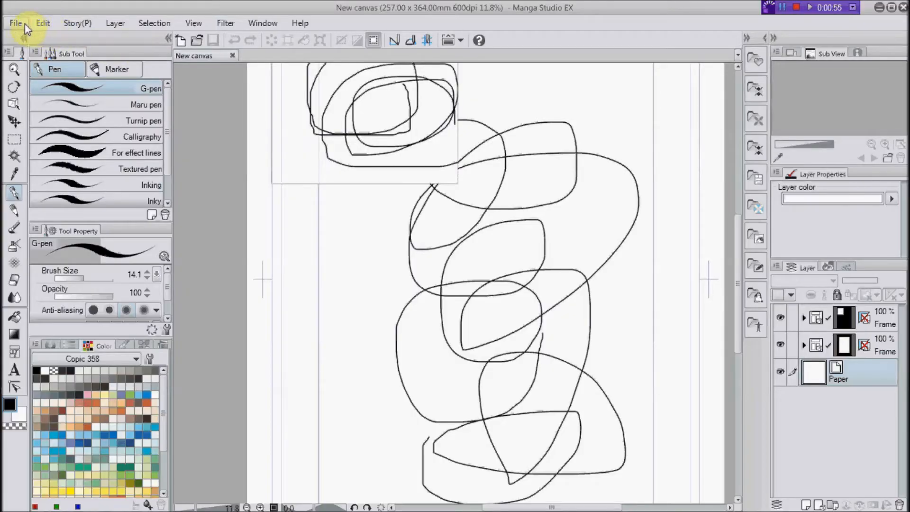
Step: Set Print Settings so the print size scales up and down according to paper
{"action": "left_click", "coordinate": [16, 23]}
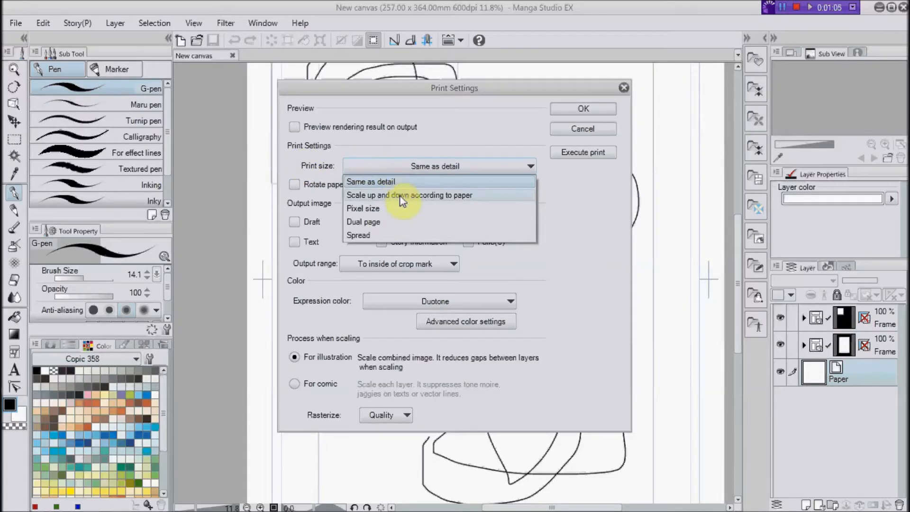
{"action": "left_click", "coordinate": [408, 196]}
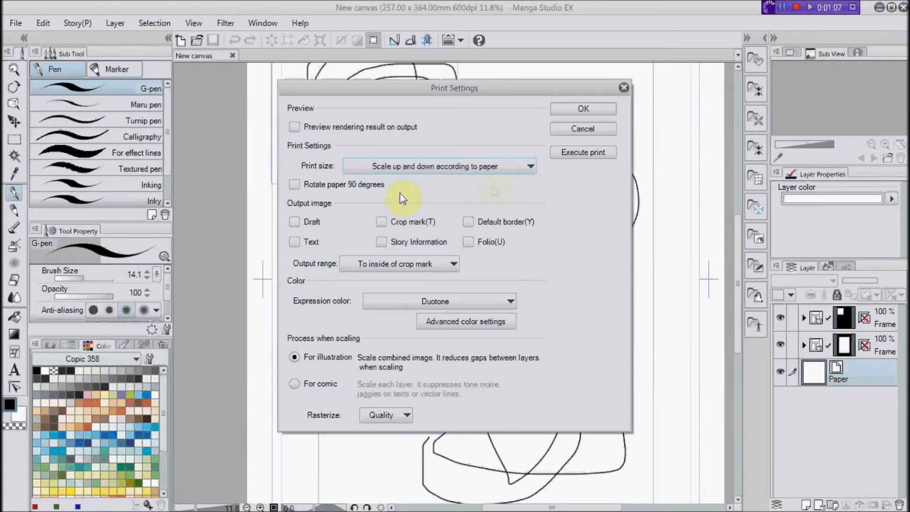
{"action": "mouse_move", "coordinate": [366, 221]}
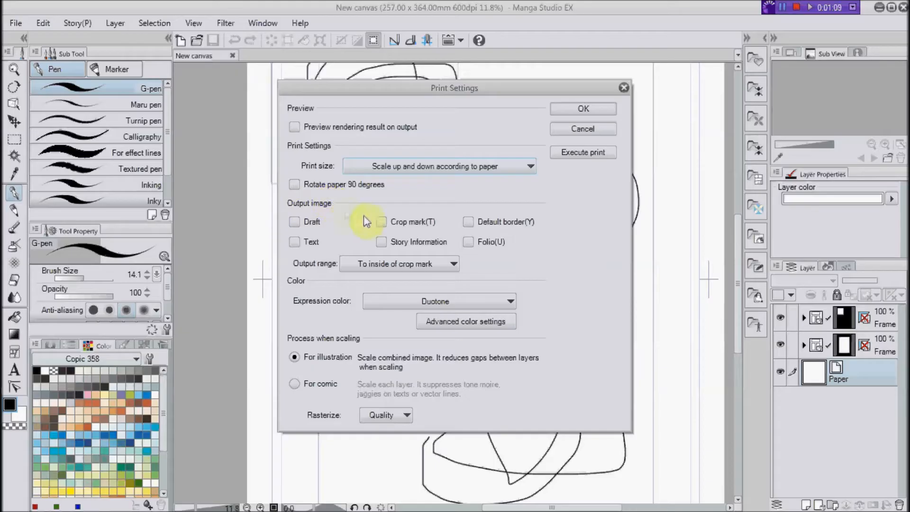
{"action": "mouse_move", "coordinate": [409, 278]}
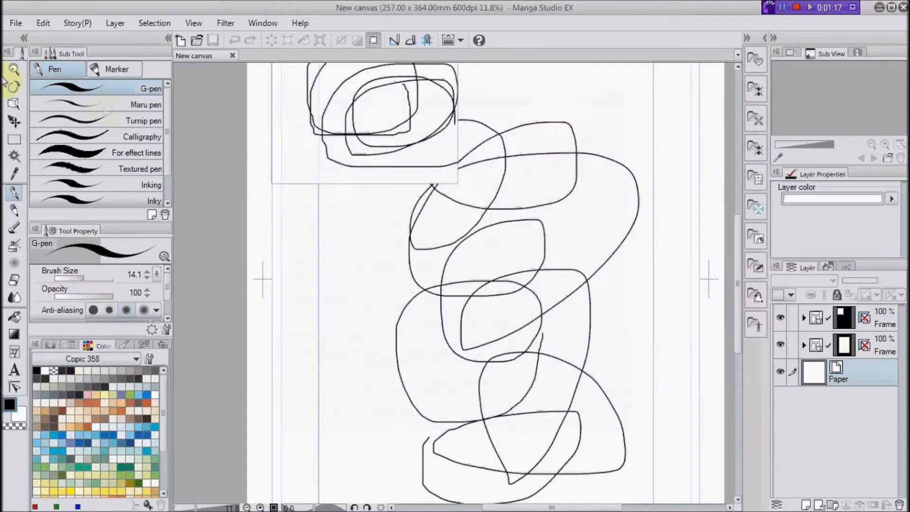
Step: Start printing the drawing and choose Adobe PDF as the printer instead of HP Photosmart B110
{"action": "left_click", "coordinate": [16, 22]}
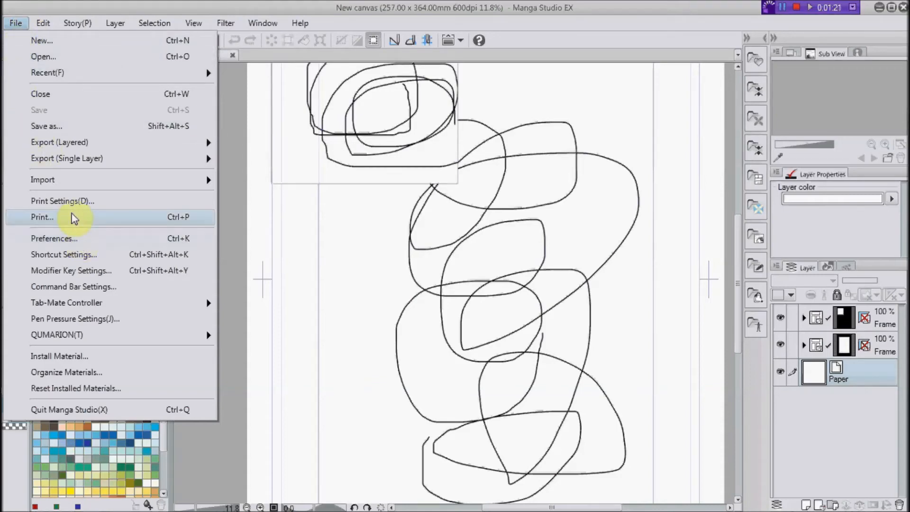
{"action": "left_click", "coordinate": [40, 216]}
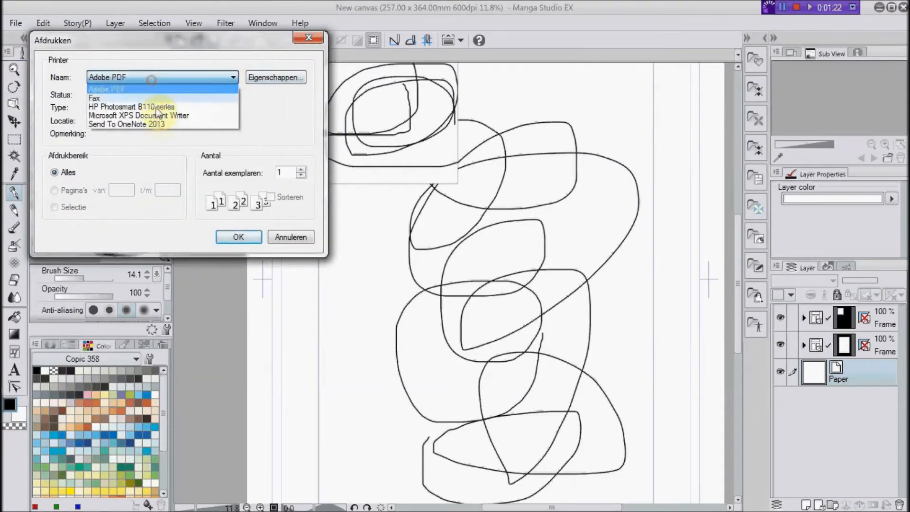
{"action": "left_click", "coordinate": [131, 107]}
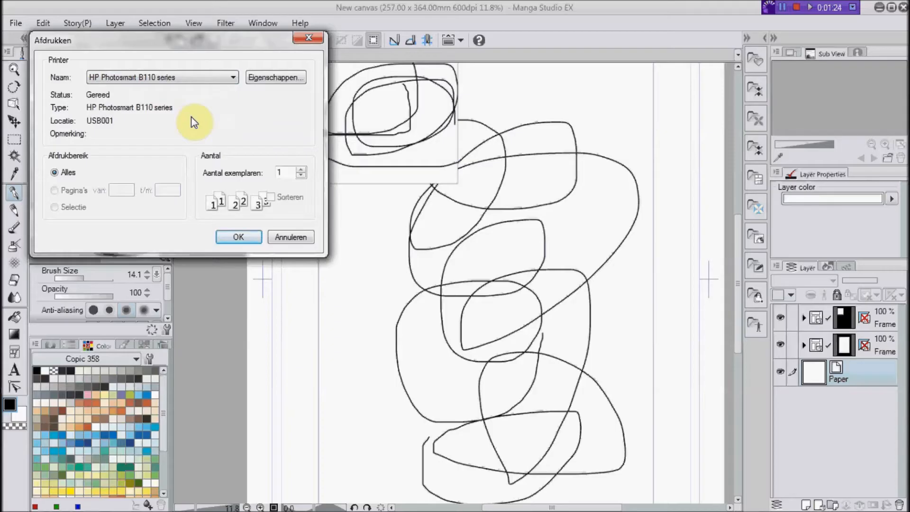
{"action": "mouse_move", "coordinate": [192, 122]}
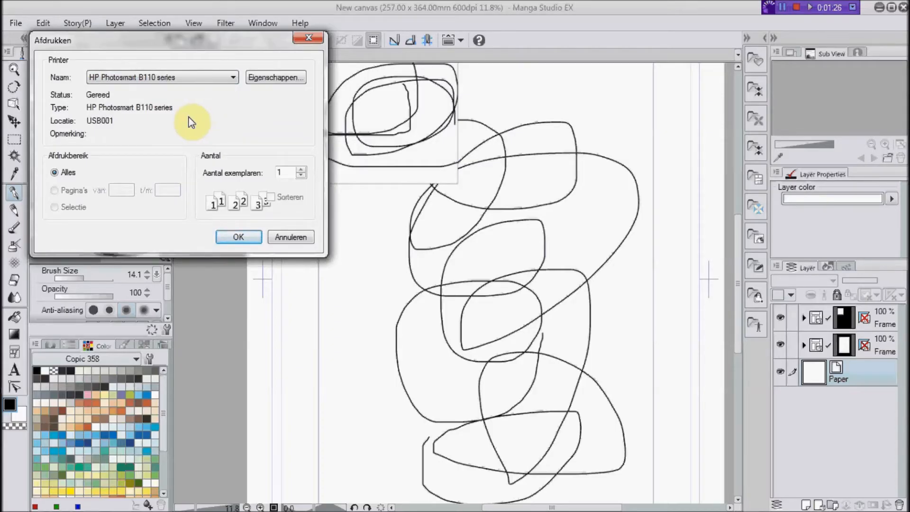
{"action": "left_click", "coordinate": [232, 77]}
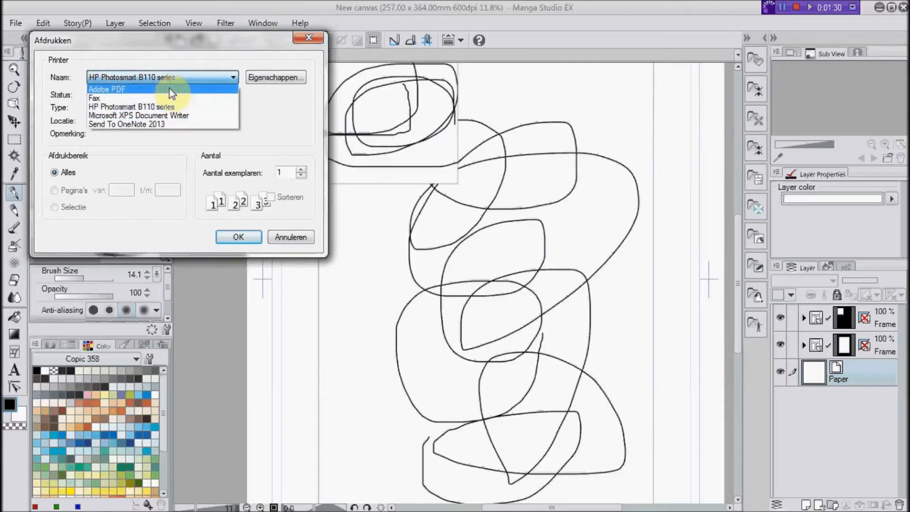
{"action": "left_click", "coordinate": [107, 90]}
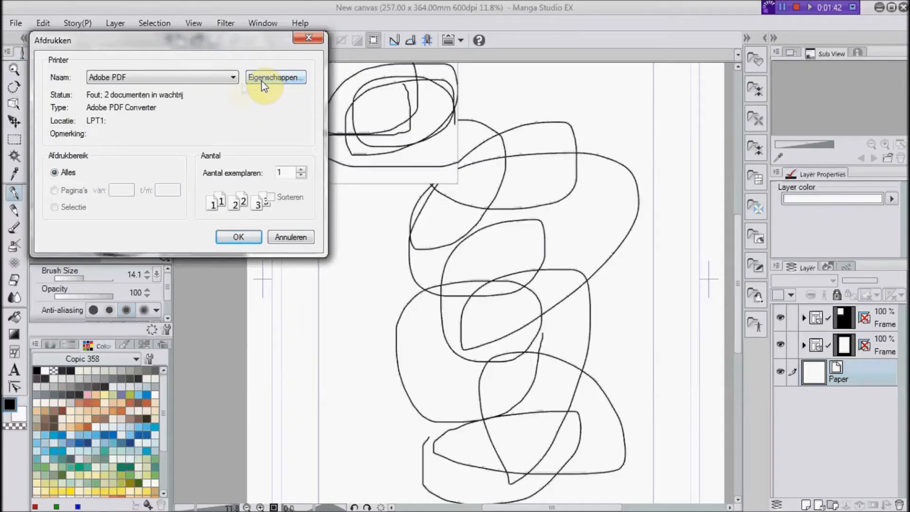
Step: In the Adobe PDF printer properties, stop withholding fonts and choose black-and-white paper quality
{"action": "left_click", "coordinate": [276, 77]}
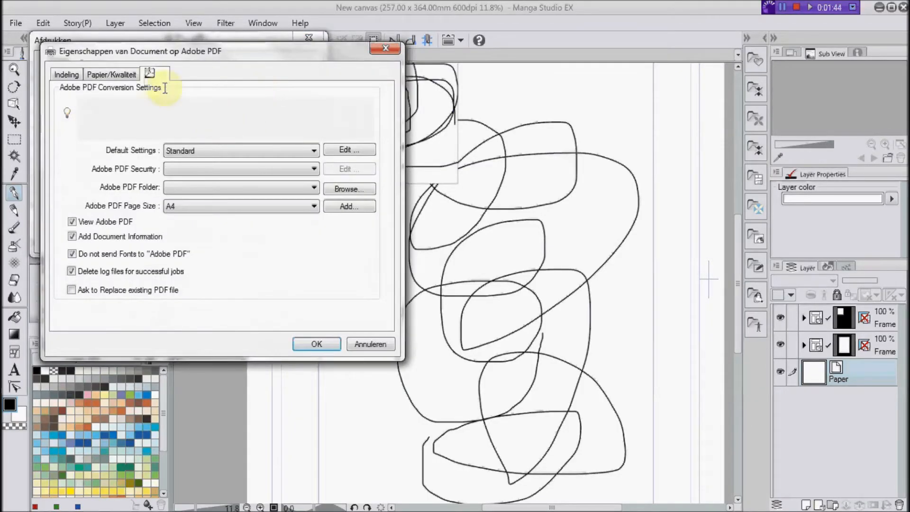
{"action": "mouse_move", "coordinate": [180, 165]}
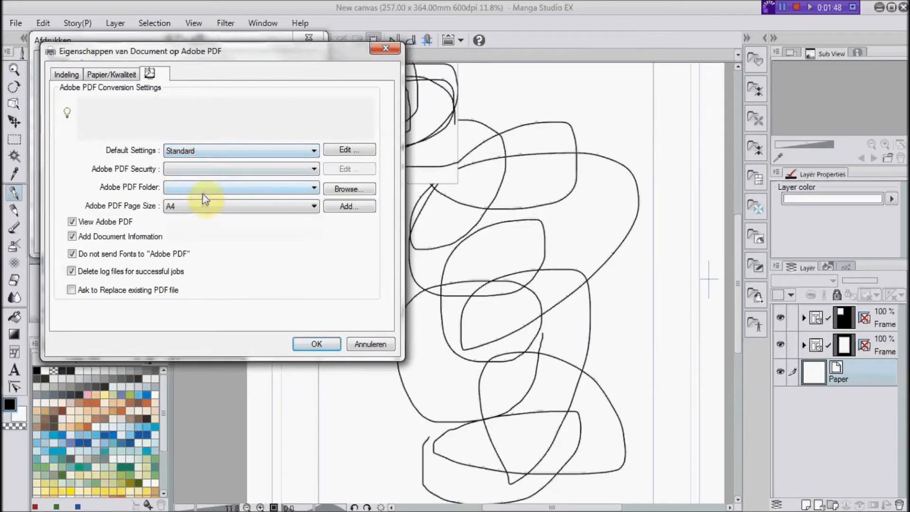
{"action": "left_click", "coordinate": [72, 254]}
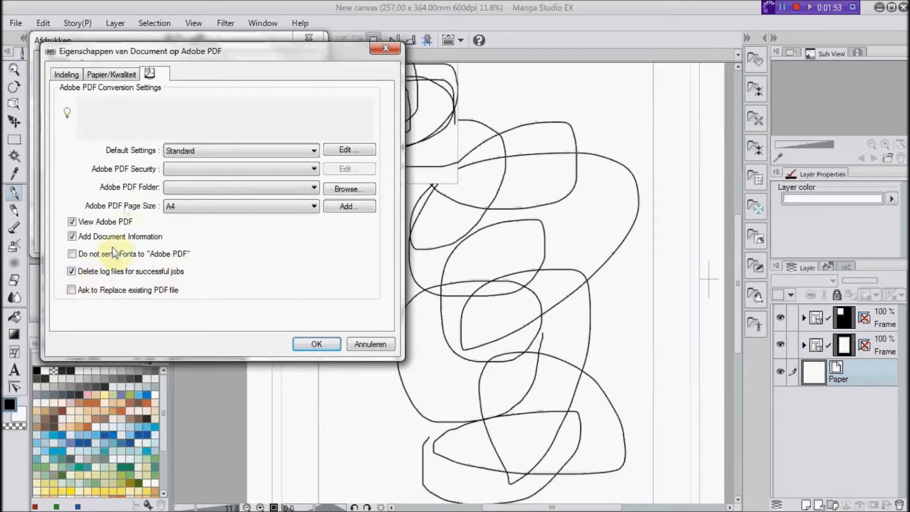
{"action": "left_click", "coordinate": [112, 74]}
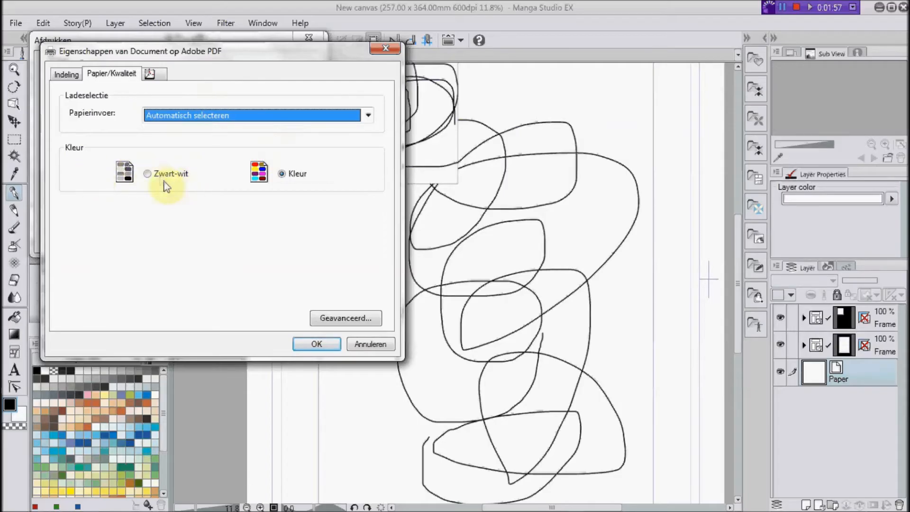
{"action": "left_click", "coordinate": [367, 114]}
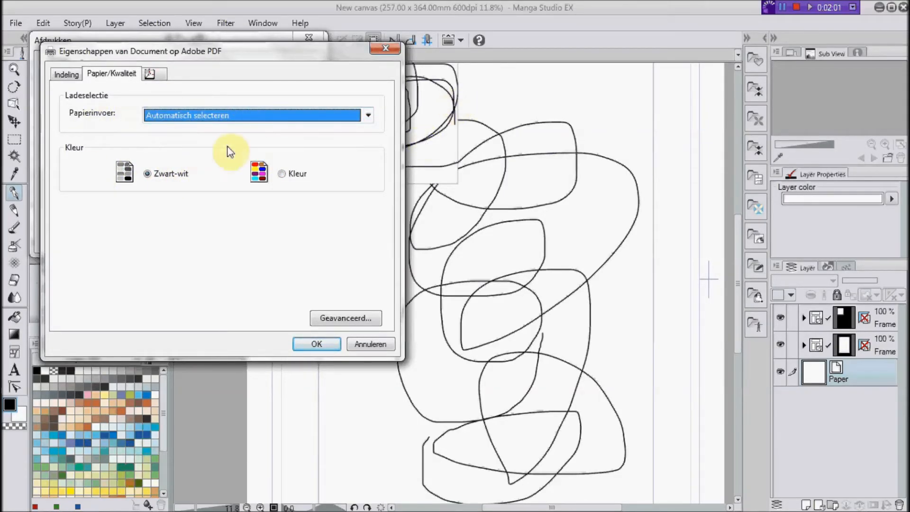
{"action": "mouse_move", "coordinate": [200, 117]}
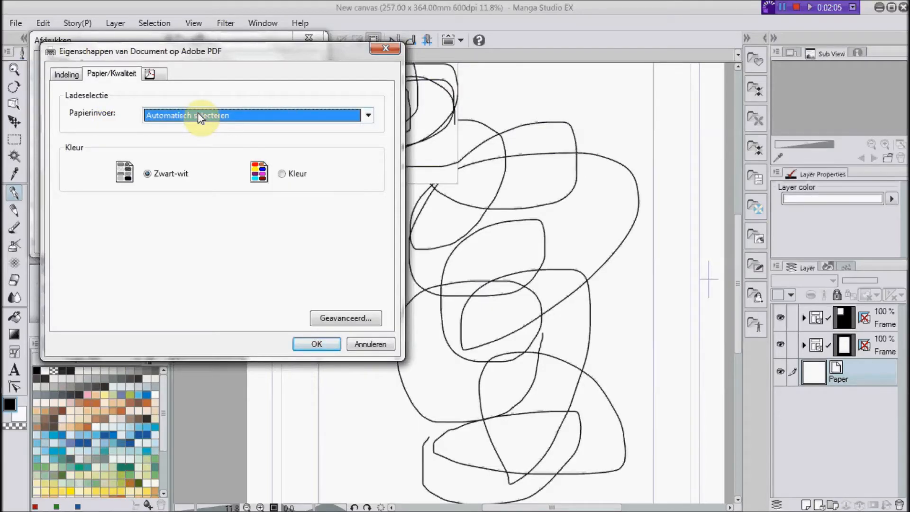
{"action": "left_click", "coordinate": [65, 74]}
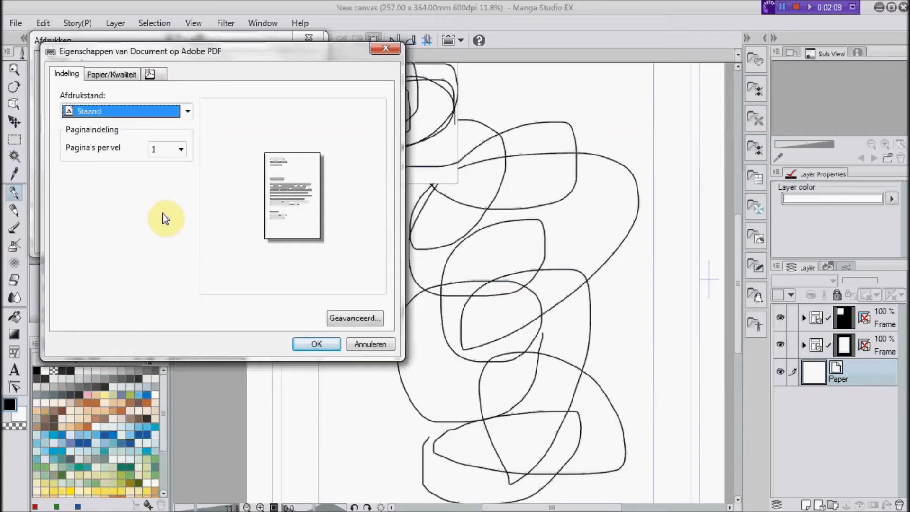
{"action": "mouse_move", "coordinate": [173, 134]}
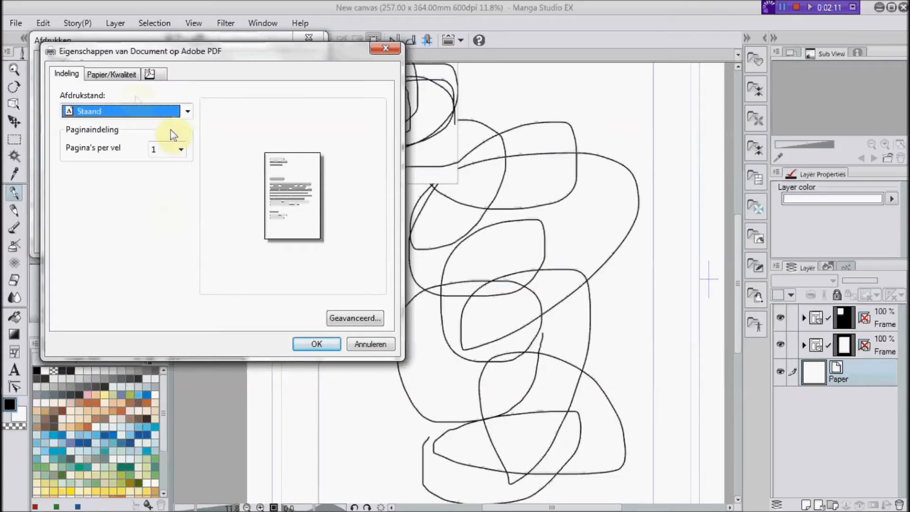
{"action": "left_click", "coordinate": [111, 74]}
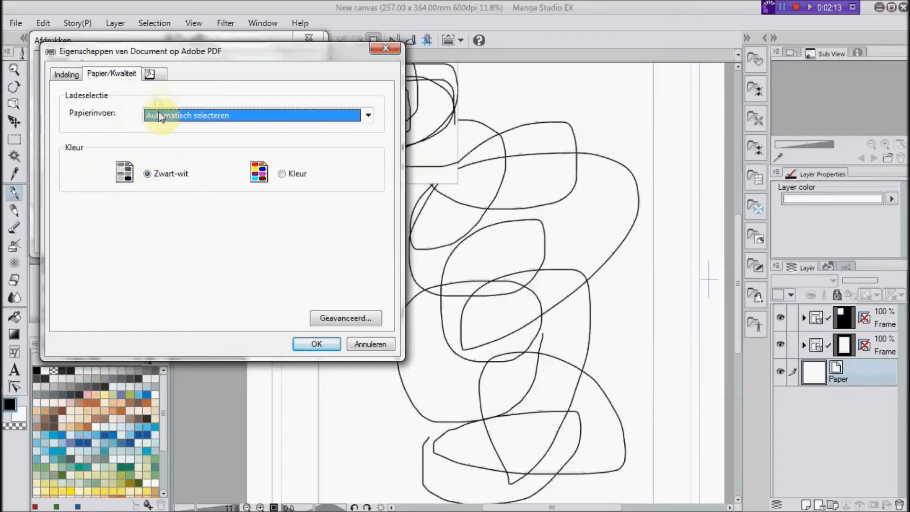
Step: Set the Adobe PDF conversion Default Settings to the High Quality Print preset and confirm
{"action": "left_click", "coordinate": [149, 74]}
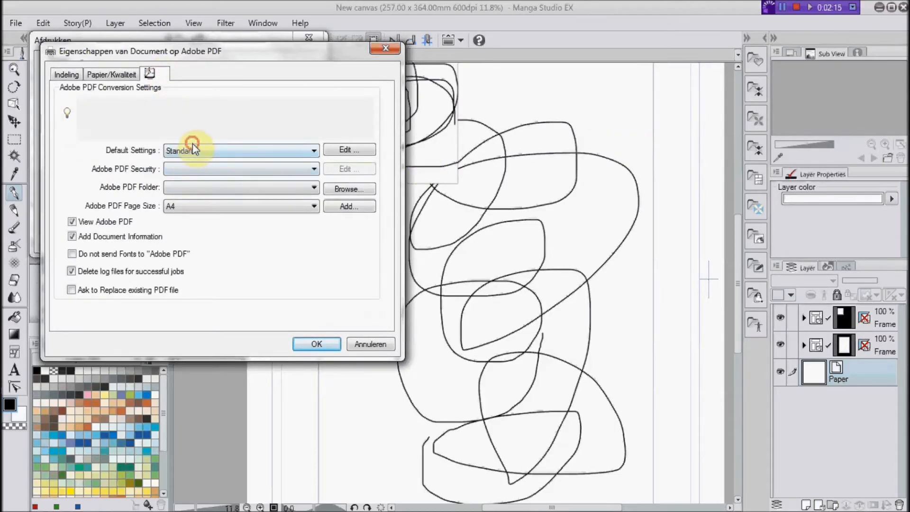
{"action": "left_click", "coordinate": [313, 149]}
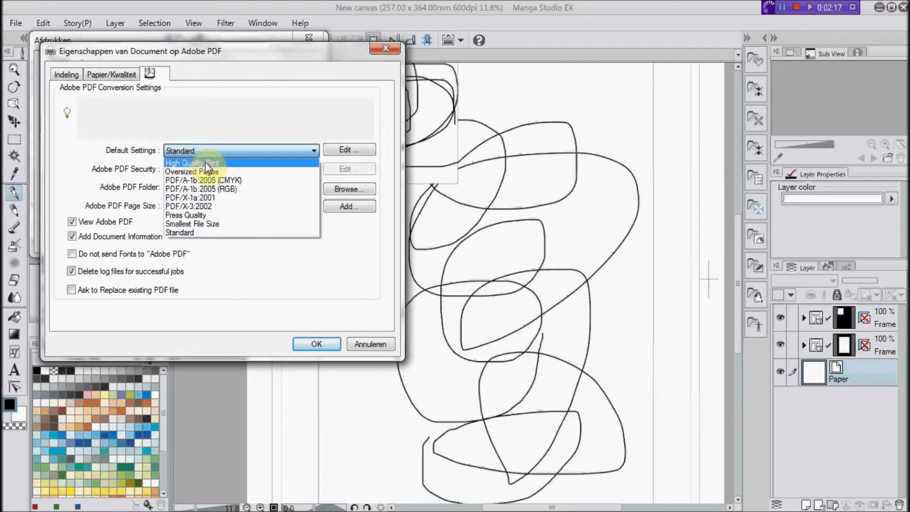
{"action": "mouse_move", "coordinate": [213, 168]}
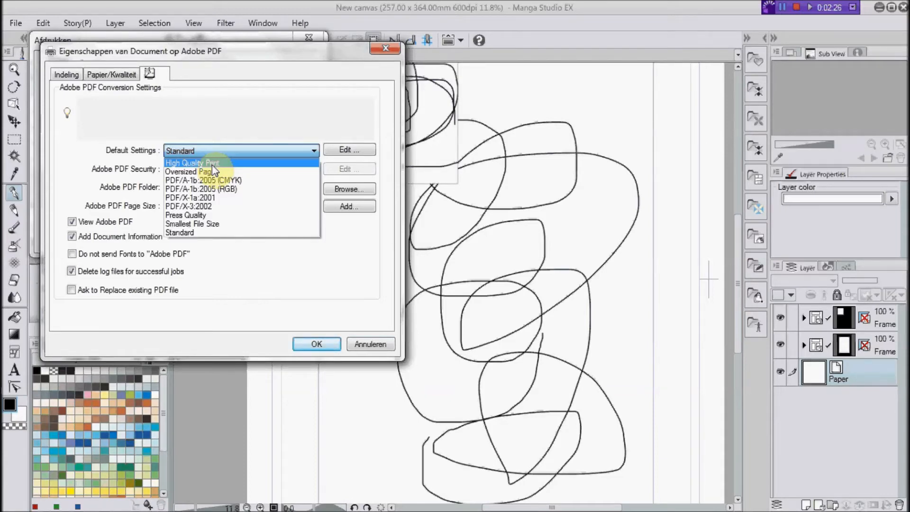
{"action": "left_click", "coordinate": [192, 162]}
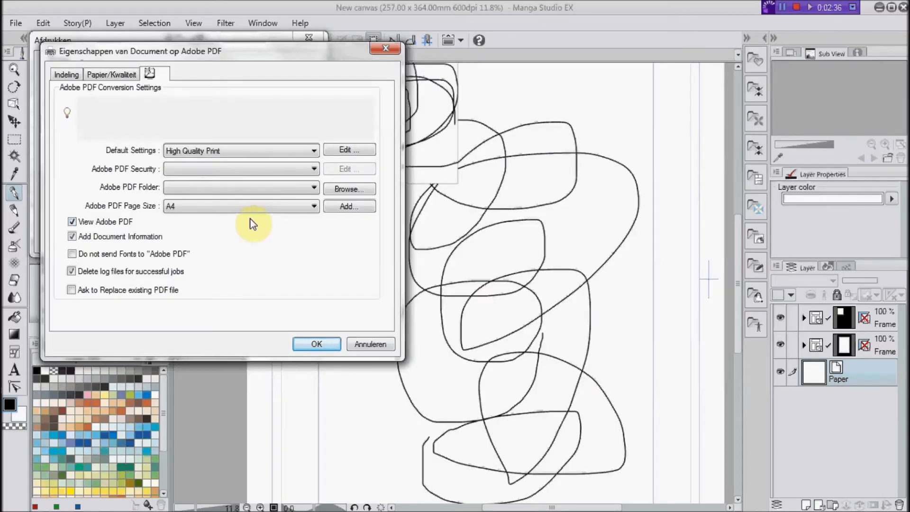
{"action": "mouse_move", "coordinate": [284, 344]}
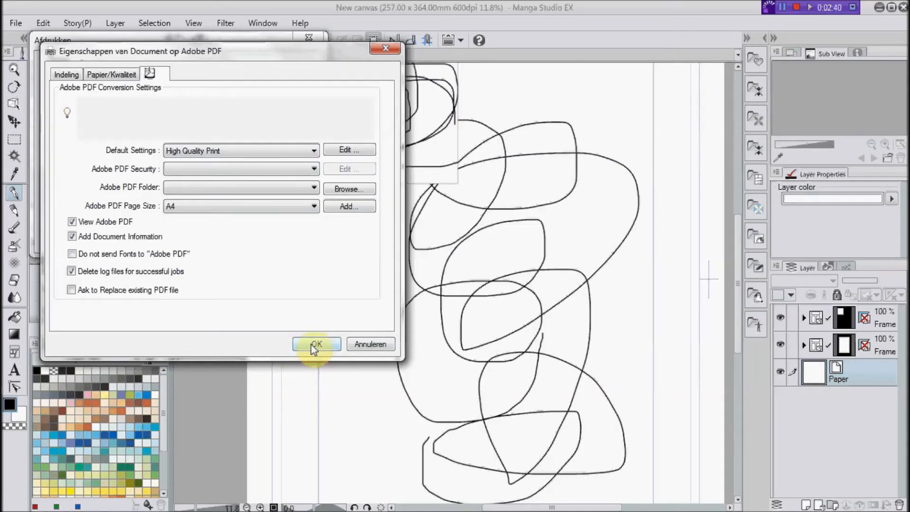
{"action": "left_click", "coordinate": [316, 343]}
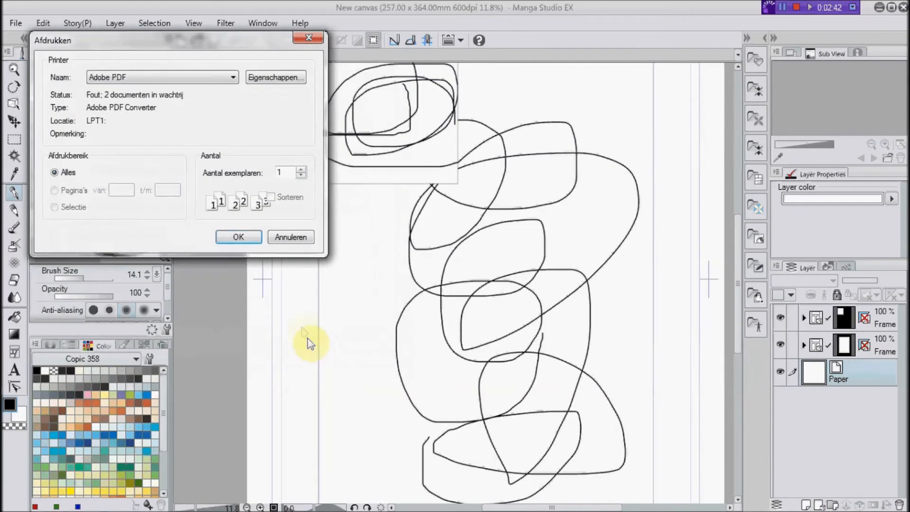
{"action": "mouse_move", "coordinate": [237, 237]}
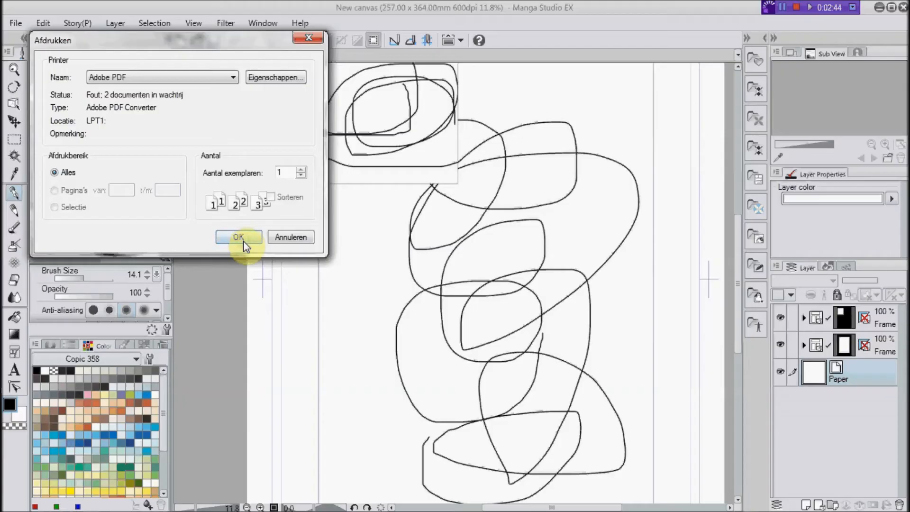
Step: Send the canvas to the Adobe PDF printer so the one-page PDF opens in Adobe Reader
{"action": "left_click", "coordinate": [238, 237]}
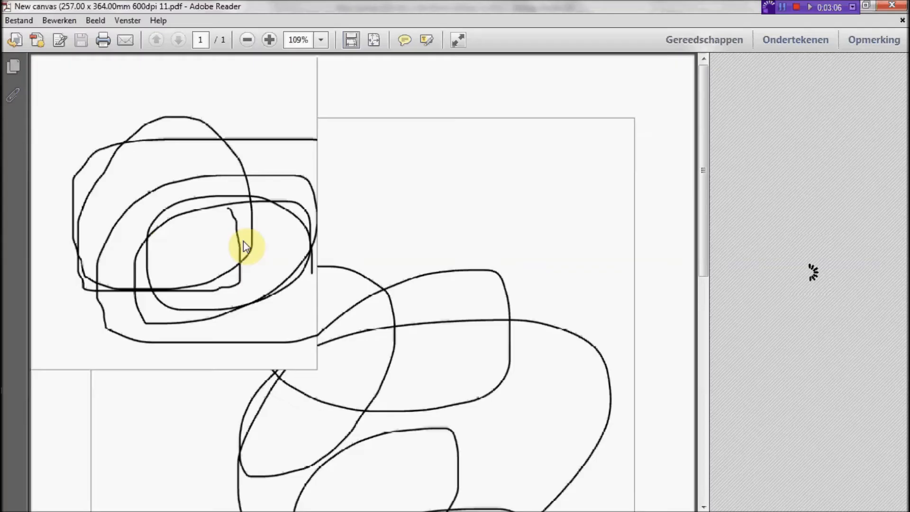
Step: Dismiss the Open dialog and zoom the PDF to 1600% on a crossing of two scribble strokes
{"action": "left_click", "coordinate": [704, 40]}
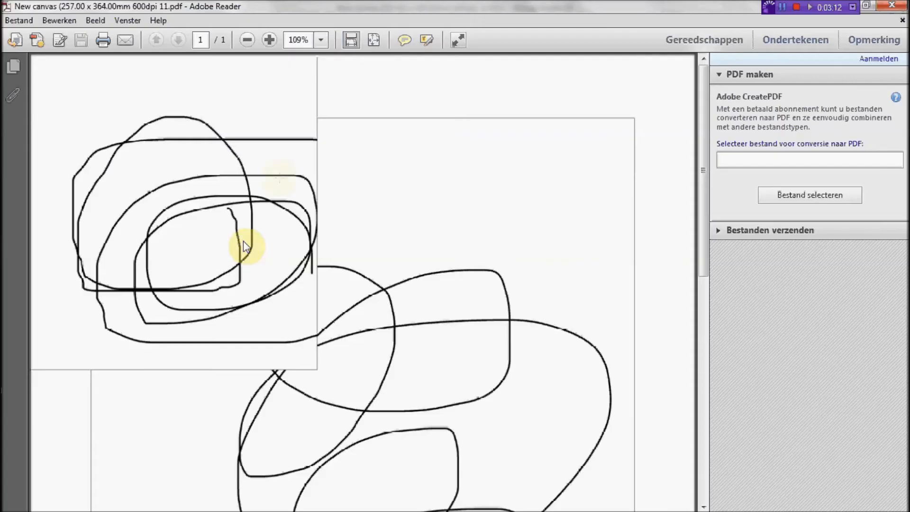
{"action": "left_click", "coordinate": [19, 20]}
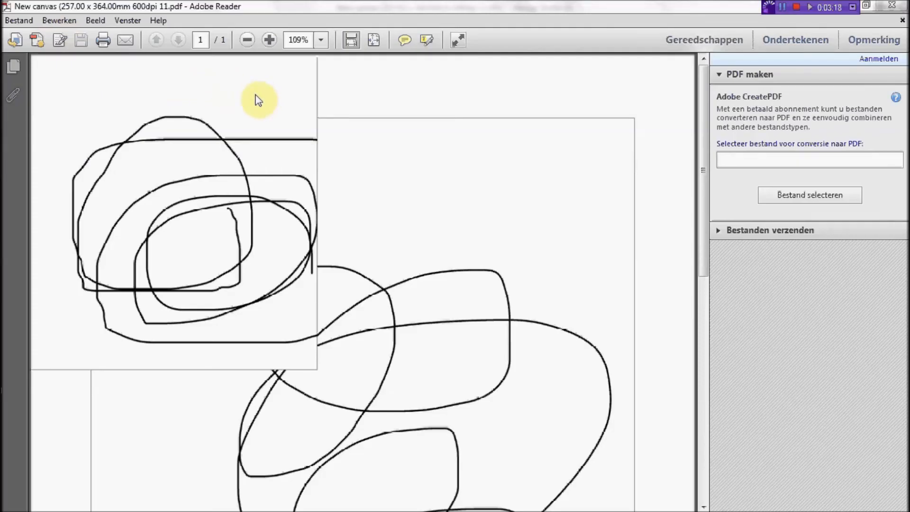
{"action": "left_click", "coordinate": [809, 195]}
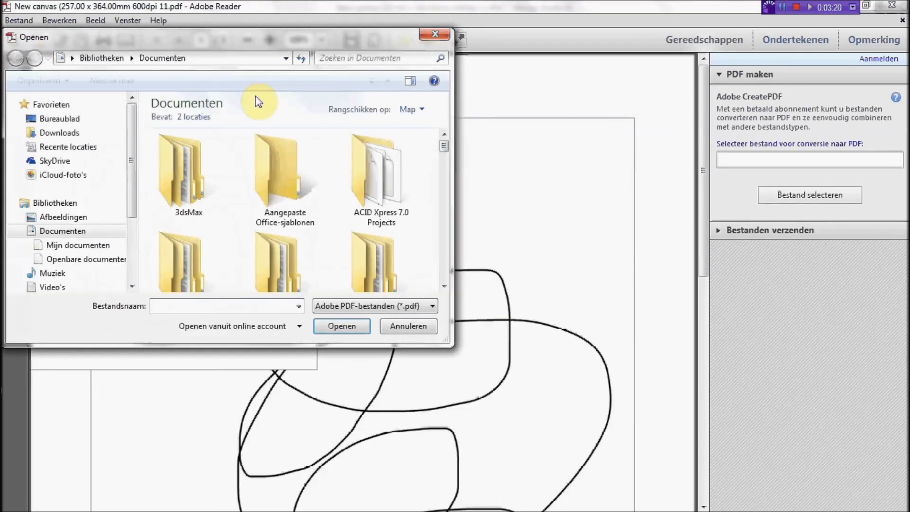
{"action": "scroll", "scroll_direction": "down", "scroll_amount": 3}
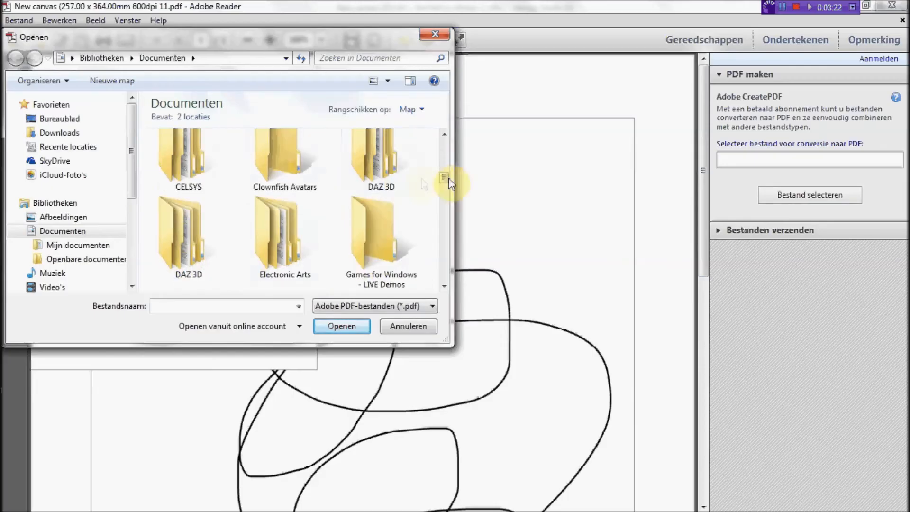
{"action": "scroll", "scroll_direction": "down", "scroll_amount": 3}
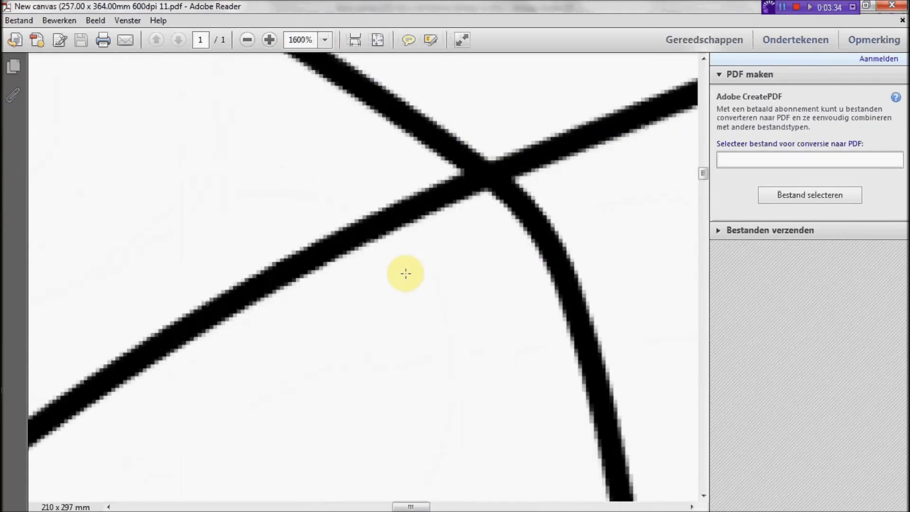
Step: Zoom the PDF back out from 1600% to 33.3% so the whole page fits on screen
{"action": "left_click", "coordinate": [246, 39]}
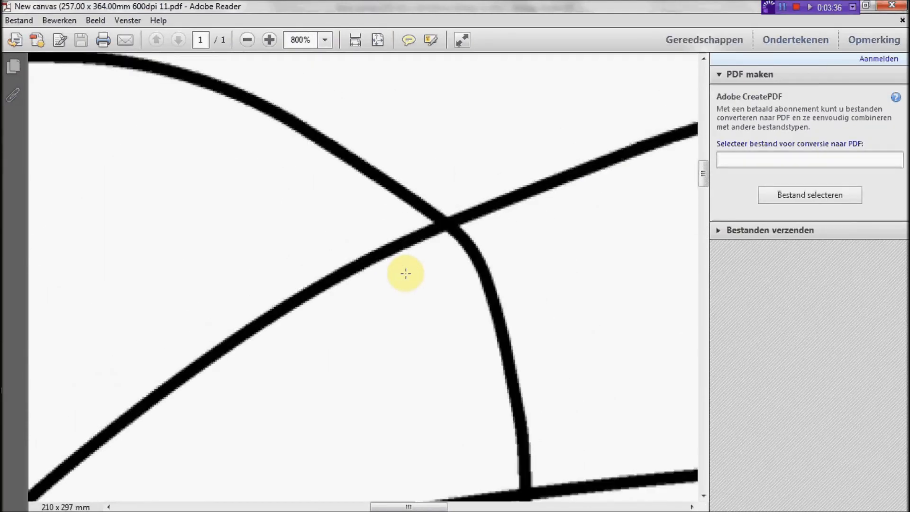
{"action": "left_click", "coordinate": [246, 40]}
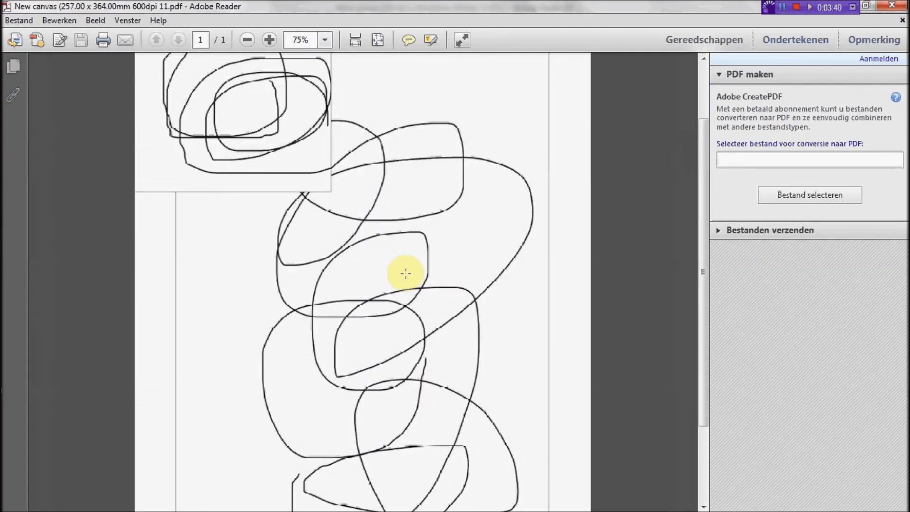
{"action": "left_click", "coordinate": [246, 39]}
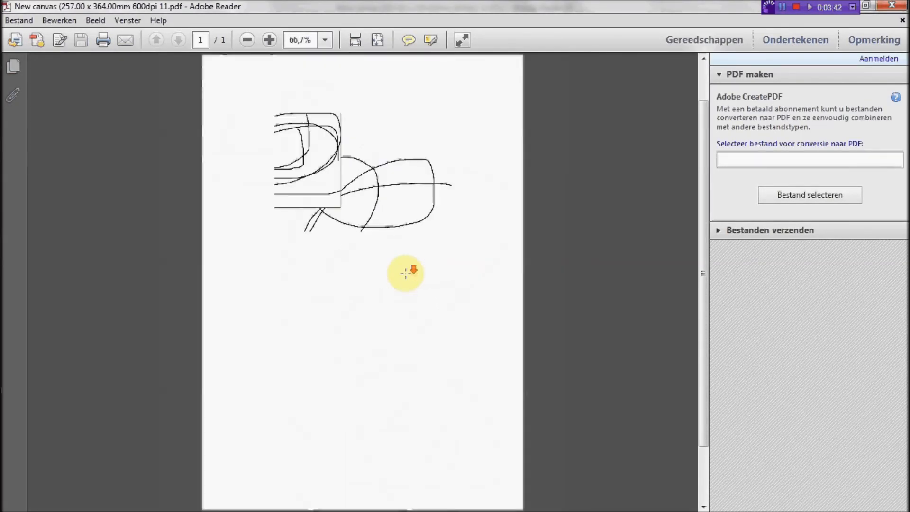
{"action": "left_click", "coordinate": [246, 39]}
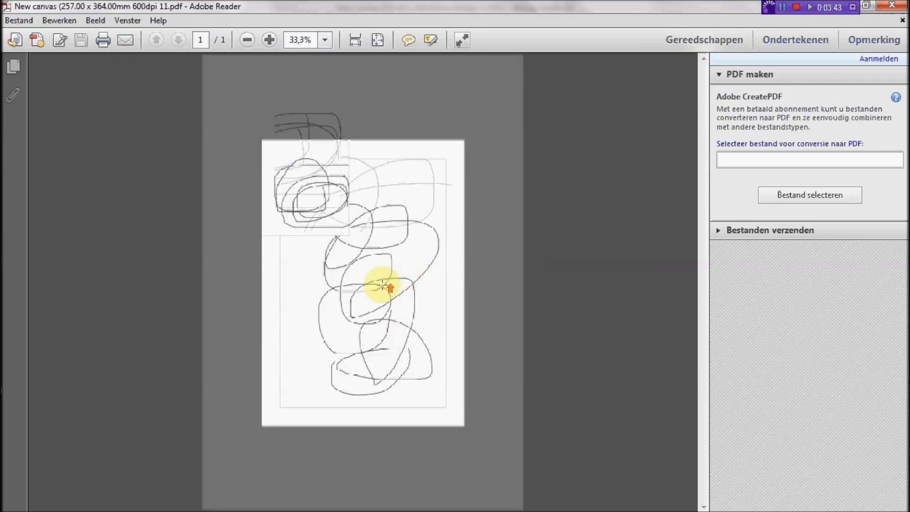